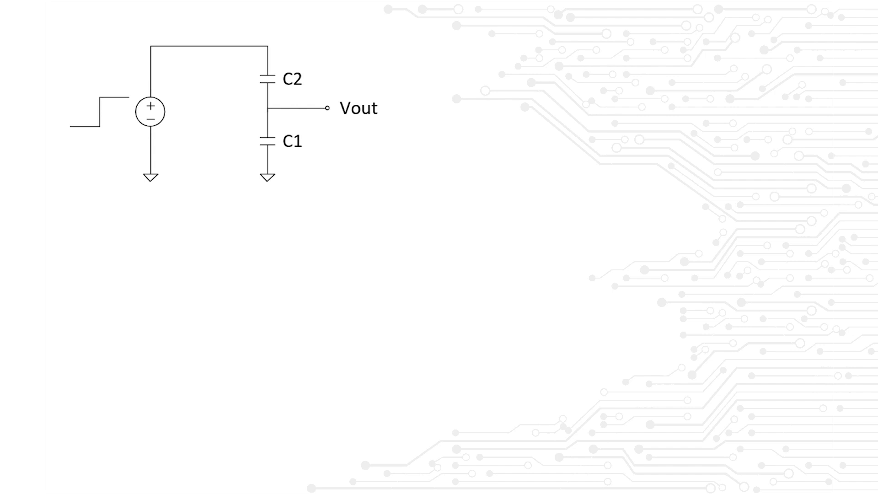
{"action": "type", "text": "= 4· C1"}
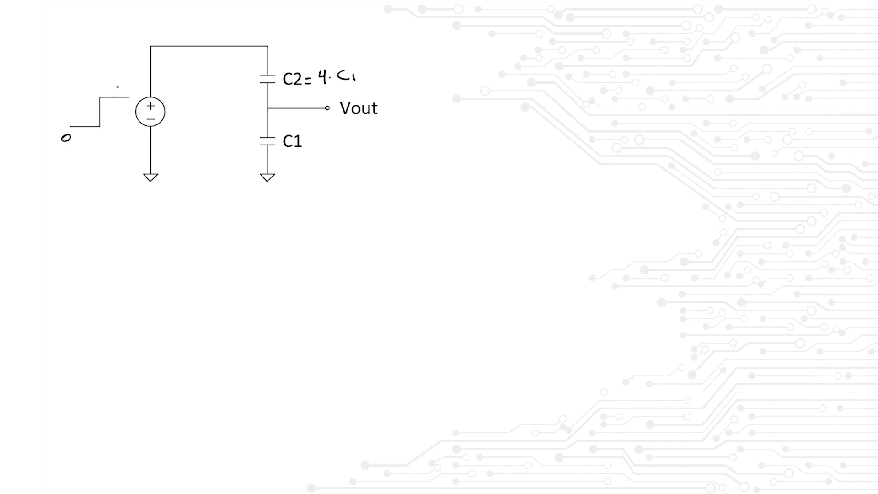
{"action": "type", "text": "5 V"}
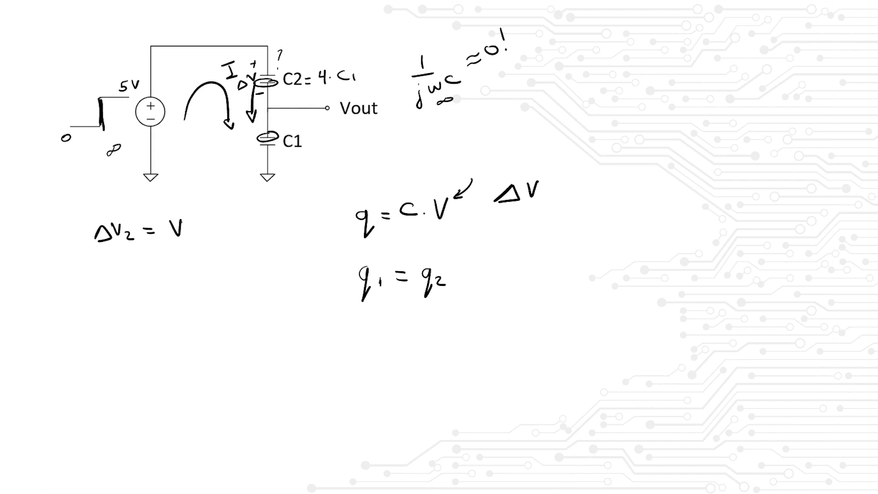
{"action": "type", "text": "IN"}
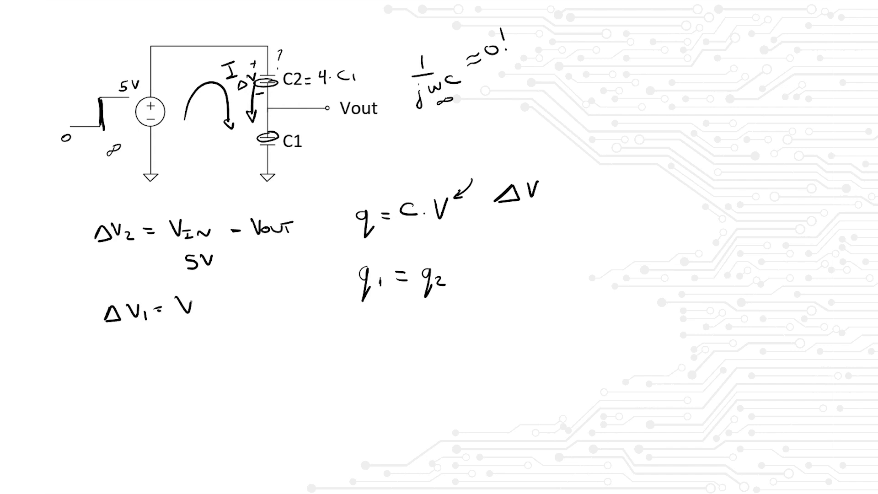
{"action": "type", "text": "Vout -"}
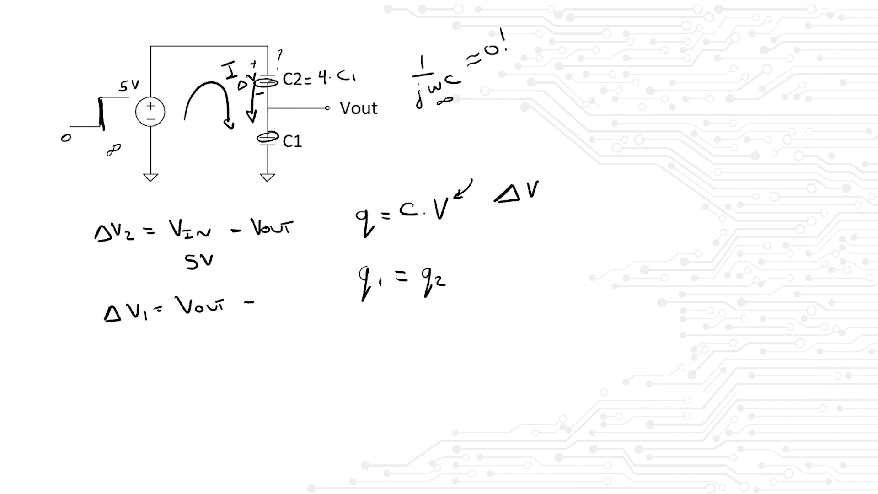
{"action": "type", "text": "0"}
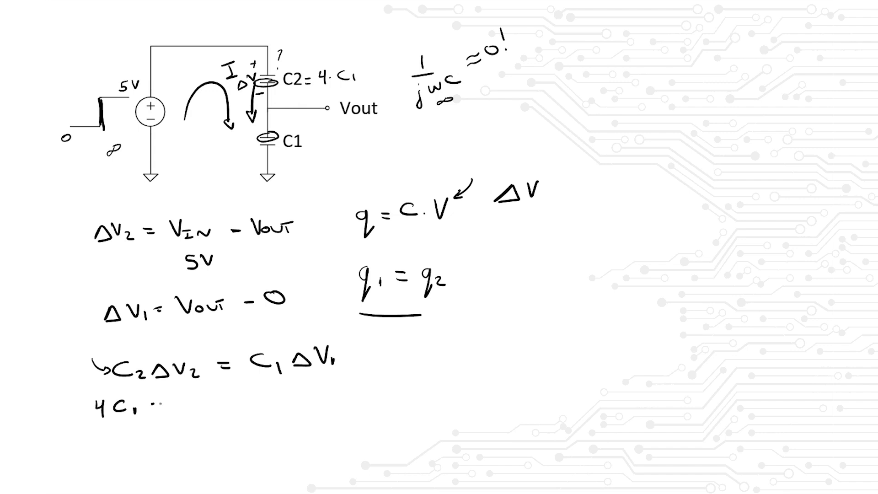
{"action": "type", "text": "·(V₂"}
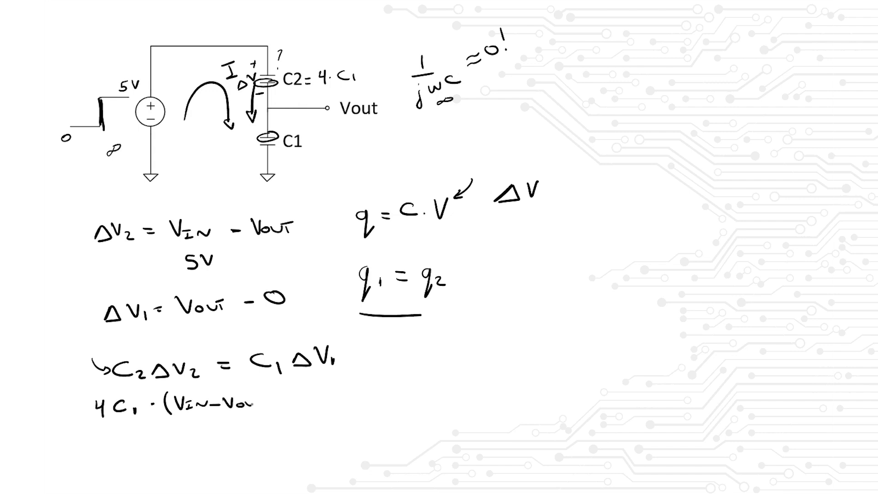
{"action": "type", "text": "Vout) ="}
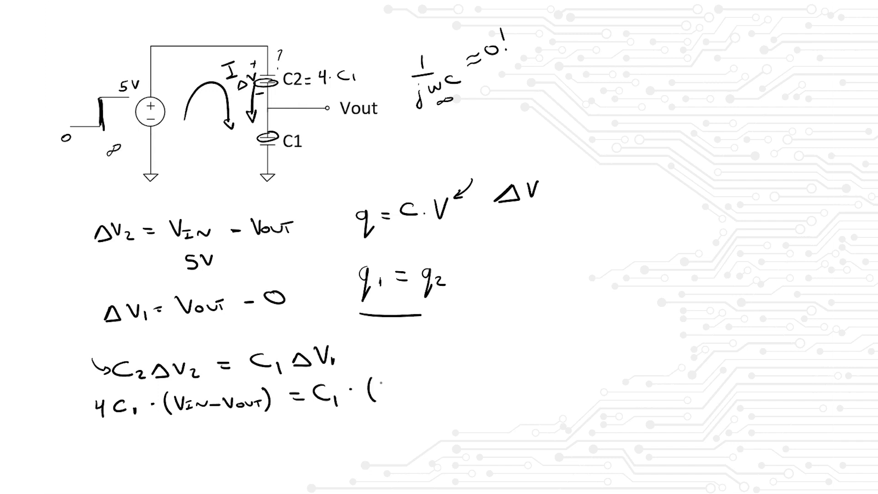
{"action": "type", "text": "Vout -0"}
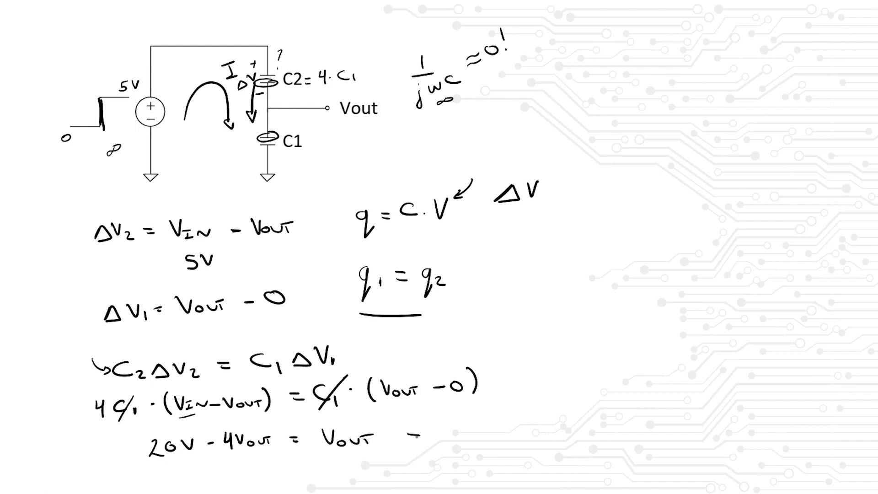
{"action": "type", "text": "=> 20V = 5·"}
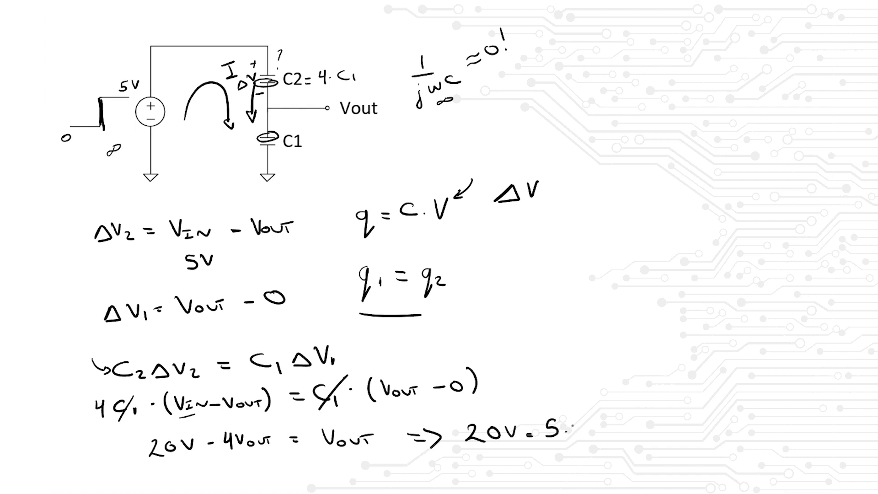
{"action": "type", "text": "Vout"}
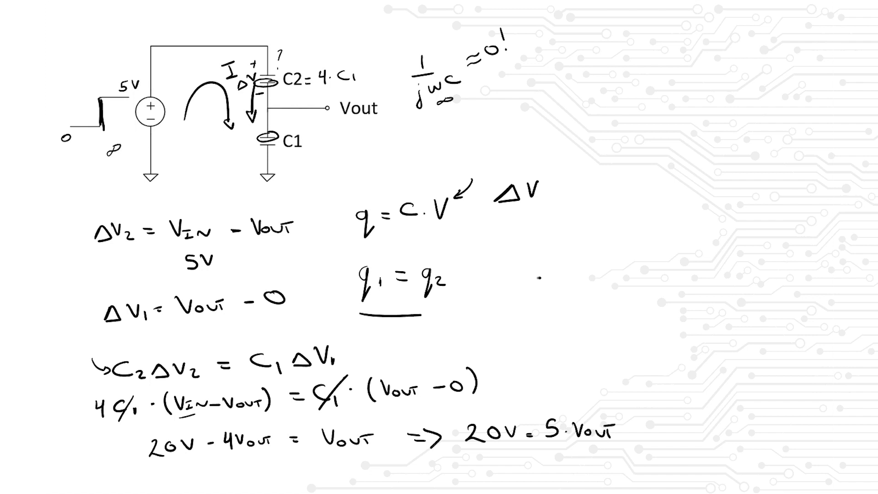
{"action": "type", "text": "∴ V"}
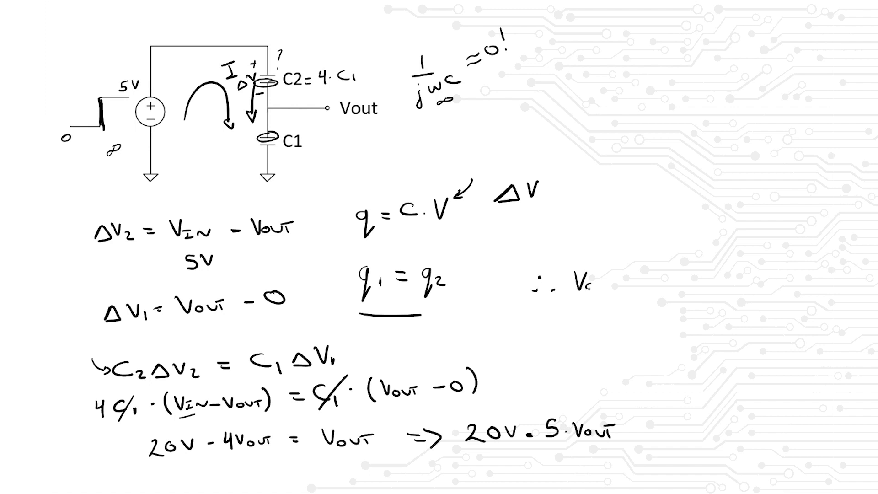
{"action": "type", "text": "Vout = 4"}
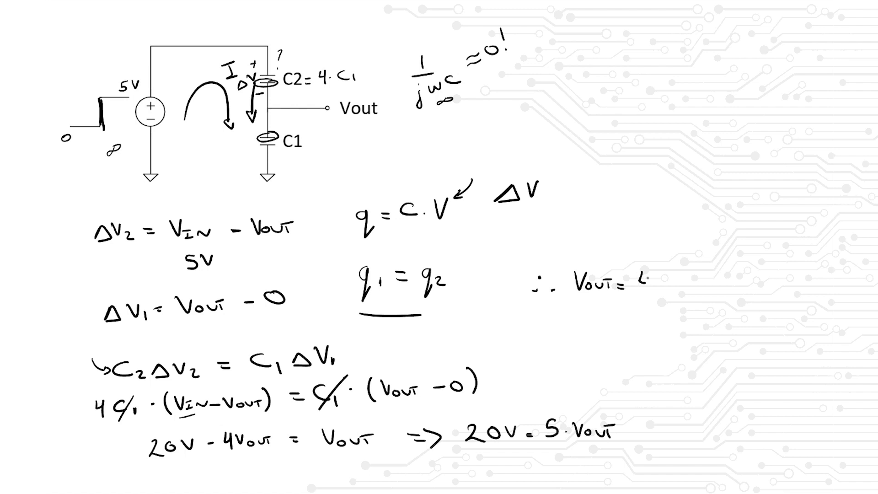
{"action": "type", "text": "4 V"}
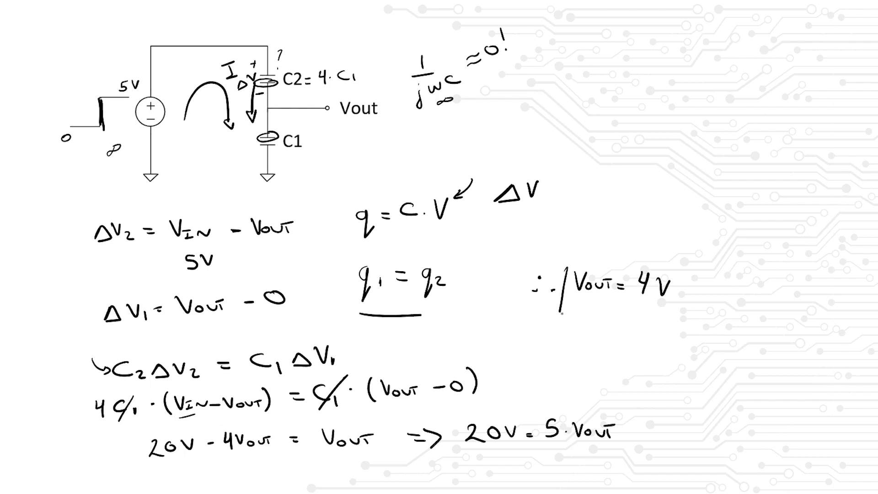